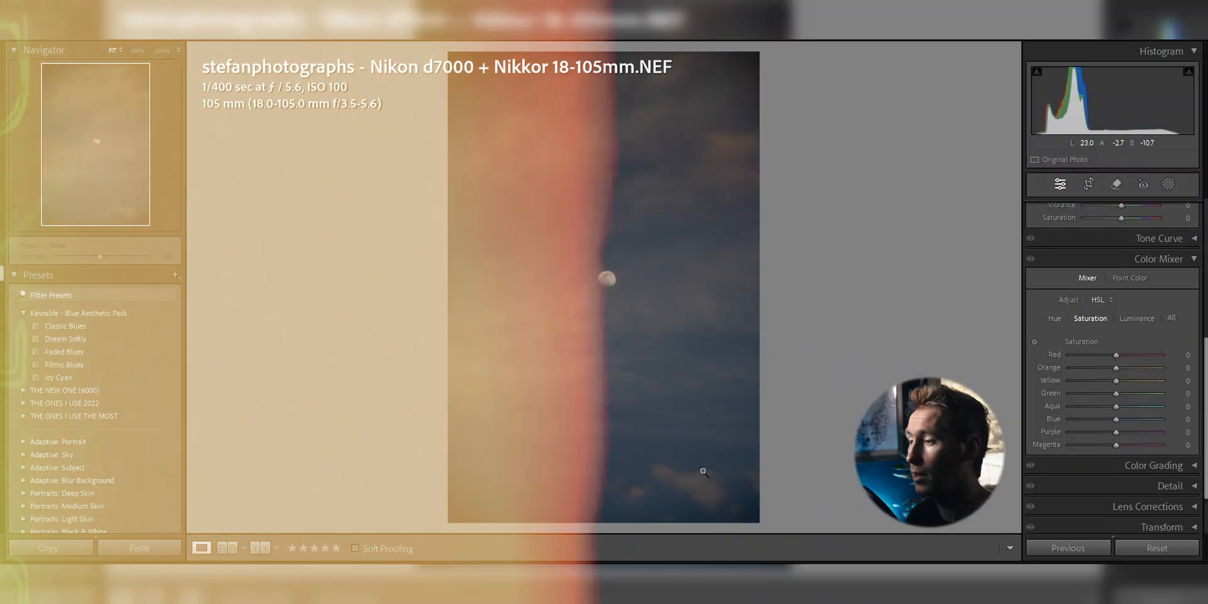
Crop the moon photo to a 4x5 portrait.
left_click(1087, 183)
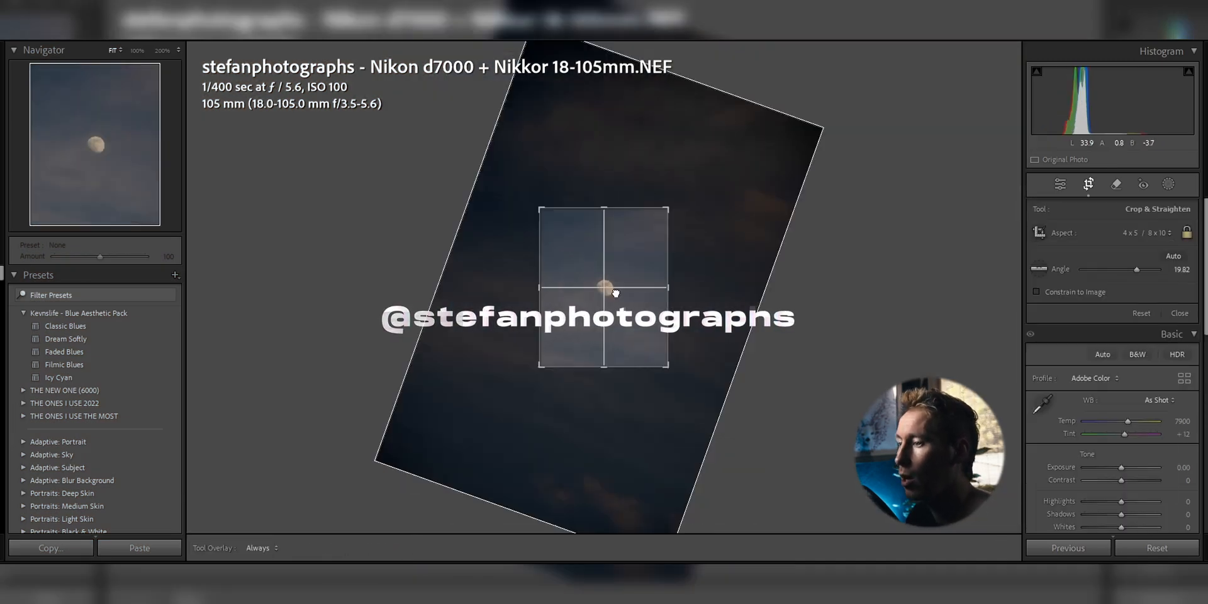
left_click(1178, 313)
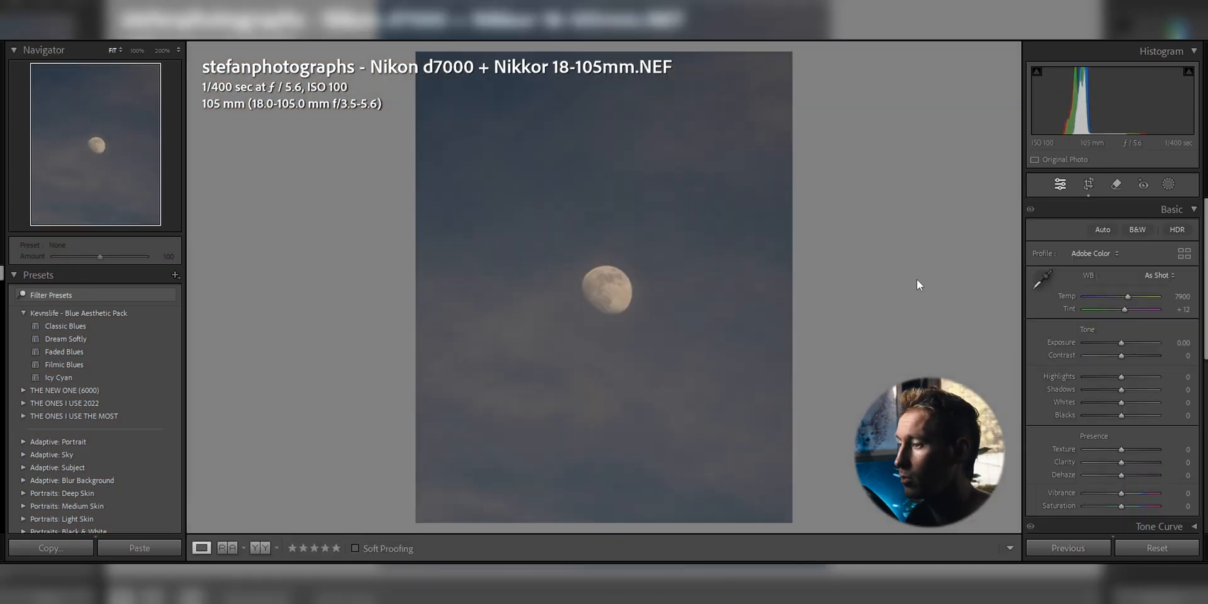
Apply the Filmic Blues look and raise Contrast.
left_click(64, 365)
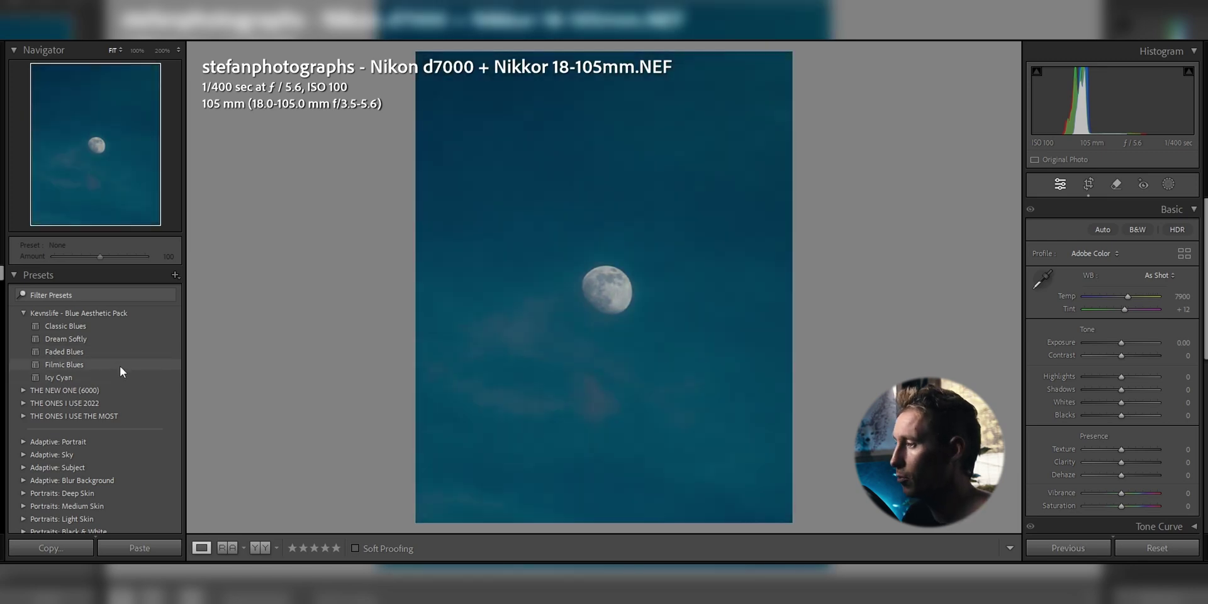
left_click(65, 365)
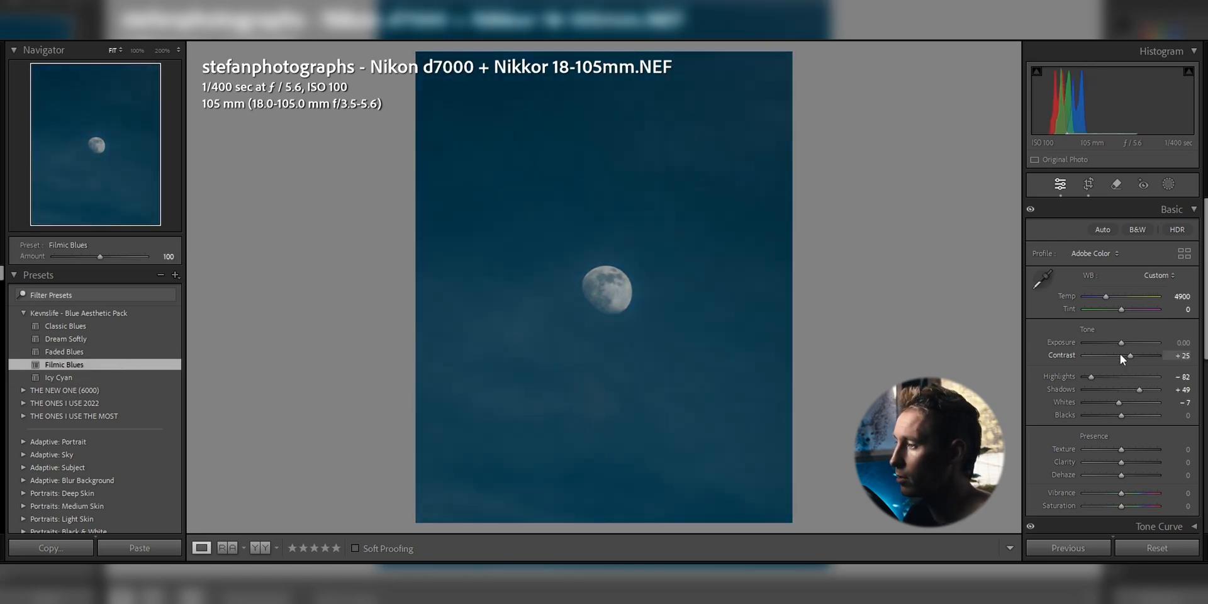
left_click_drag(1121, 343, 1144, 343)
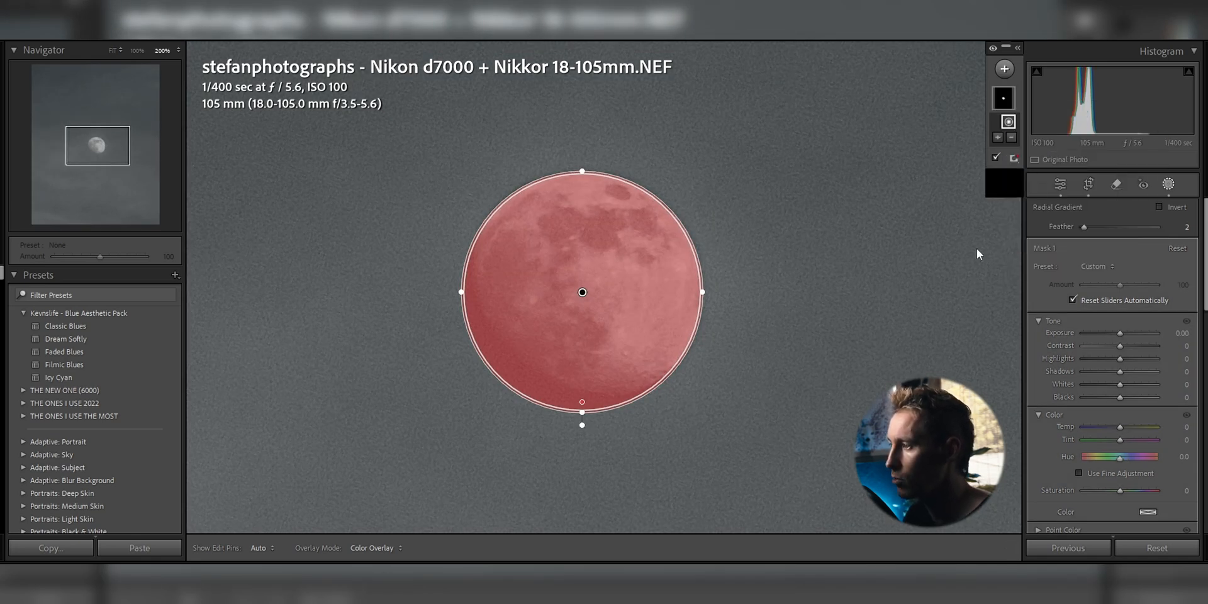
Invert the radial moon mask to cover the sky and lower its Dehaze.
left_click(1159, 206)
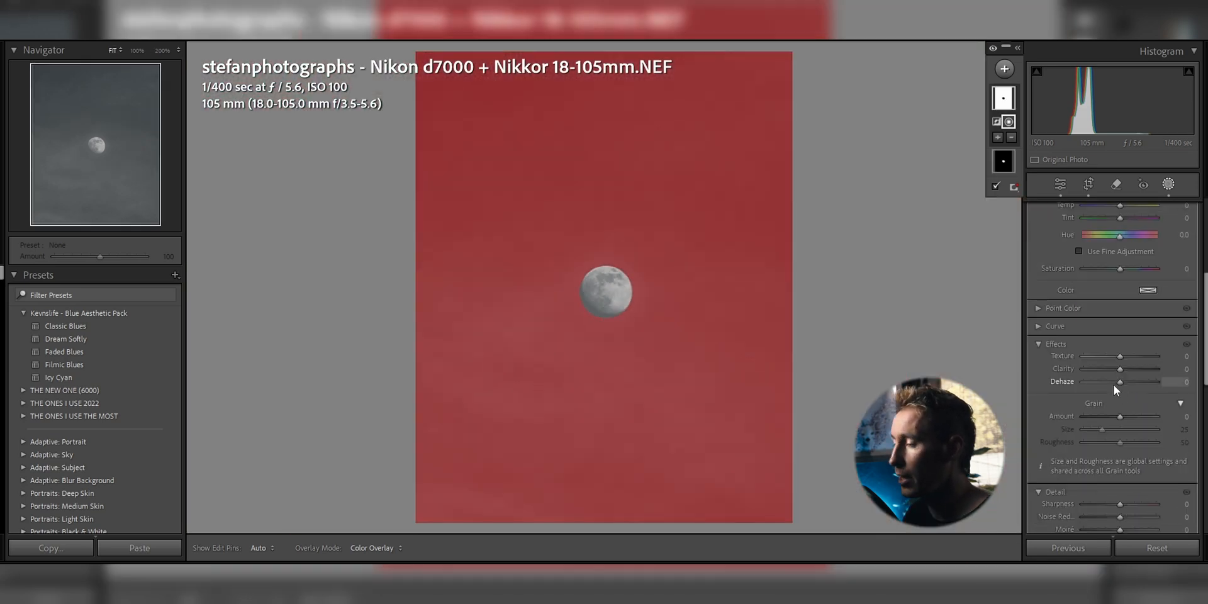
left_click_drag(1148, 383, 1120, 383)
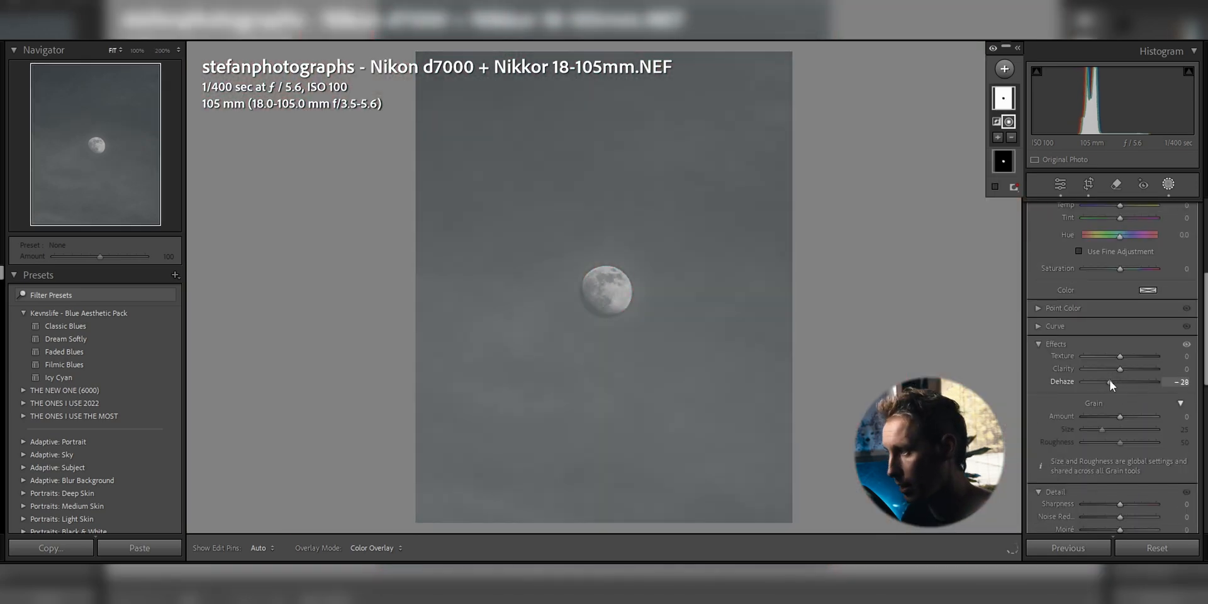
left_click_drag(1133, 369, 1119, 369)
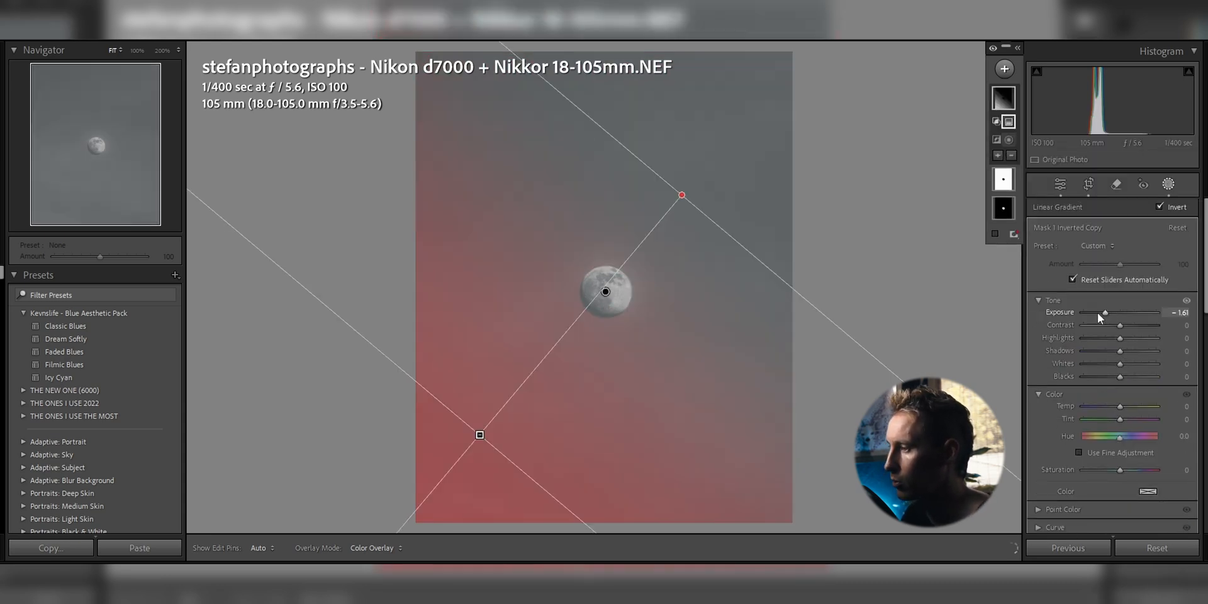
Darken the sky with inverted linear gradients lowering Exposure and Contrast.
left_click_drag(1105, 312, 1097, 312)
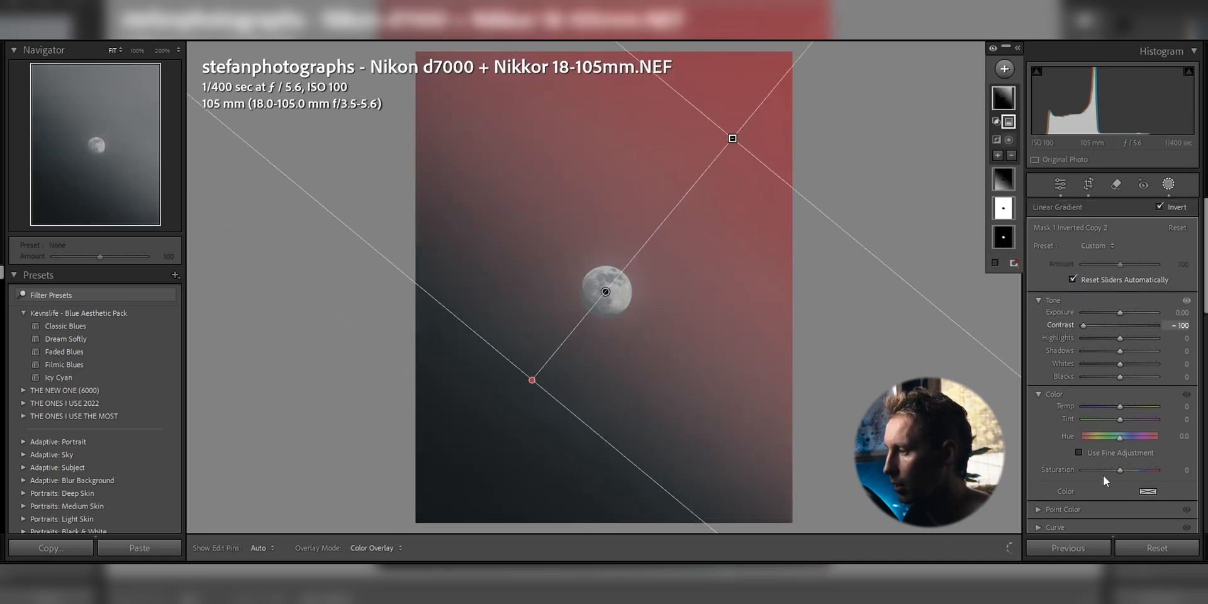
scroll("down", 3)
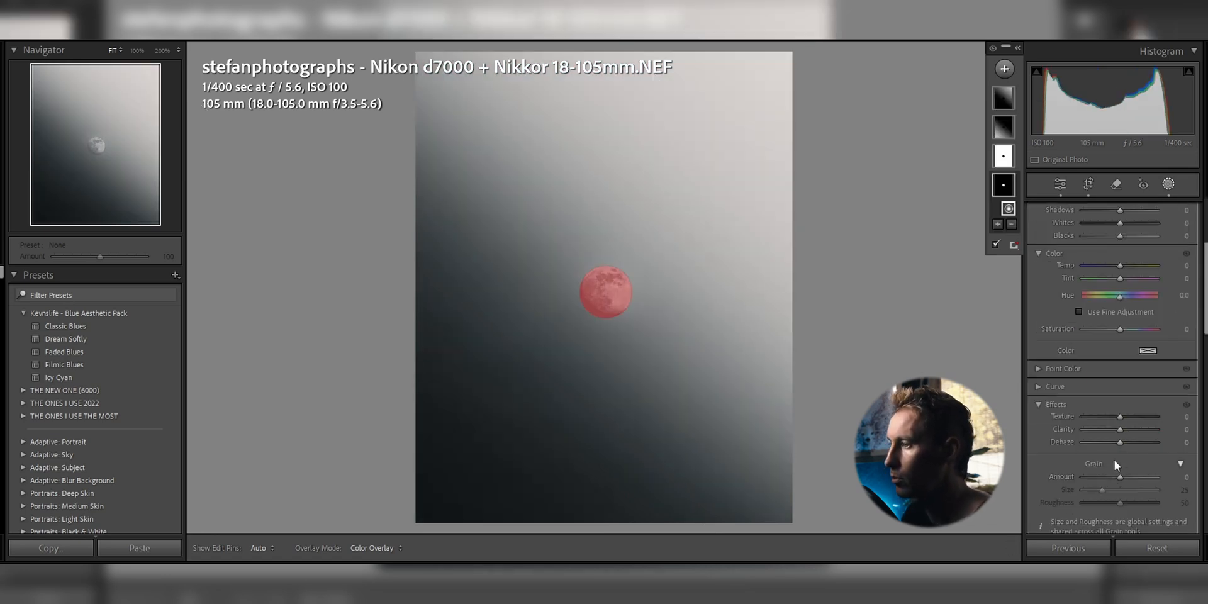
Raise Texture and Clarity on the moon mask to bring out surface detail.
left_click_drag(1120, 416, 1133, 416)
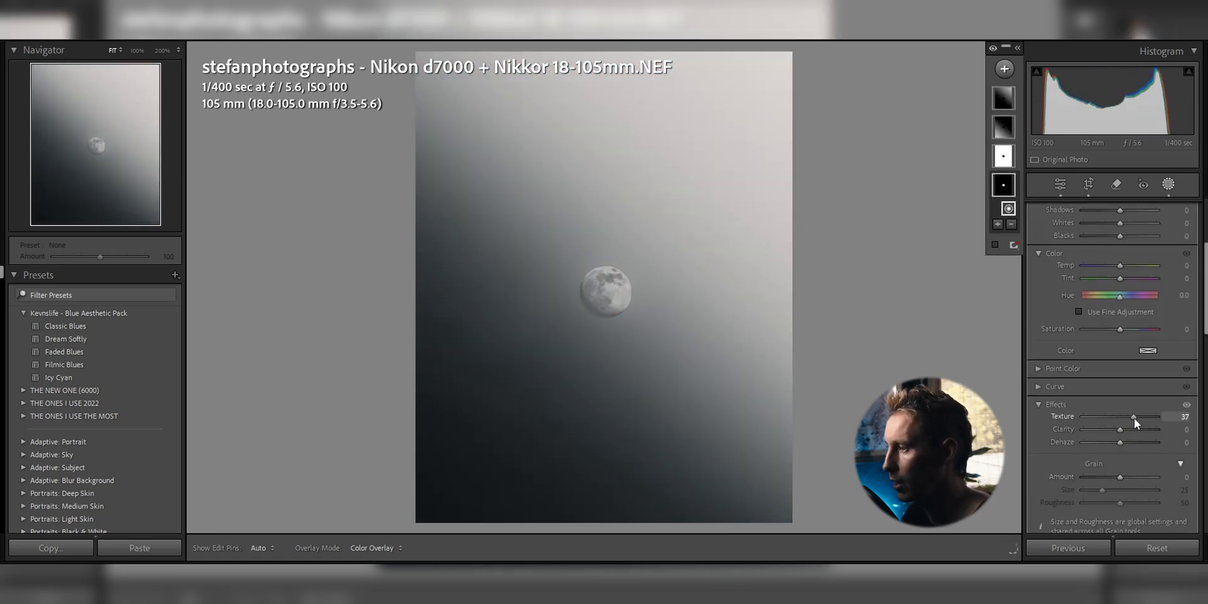
left_click_drag(1120, 429, 1162, 430)
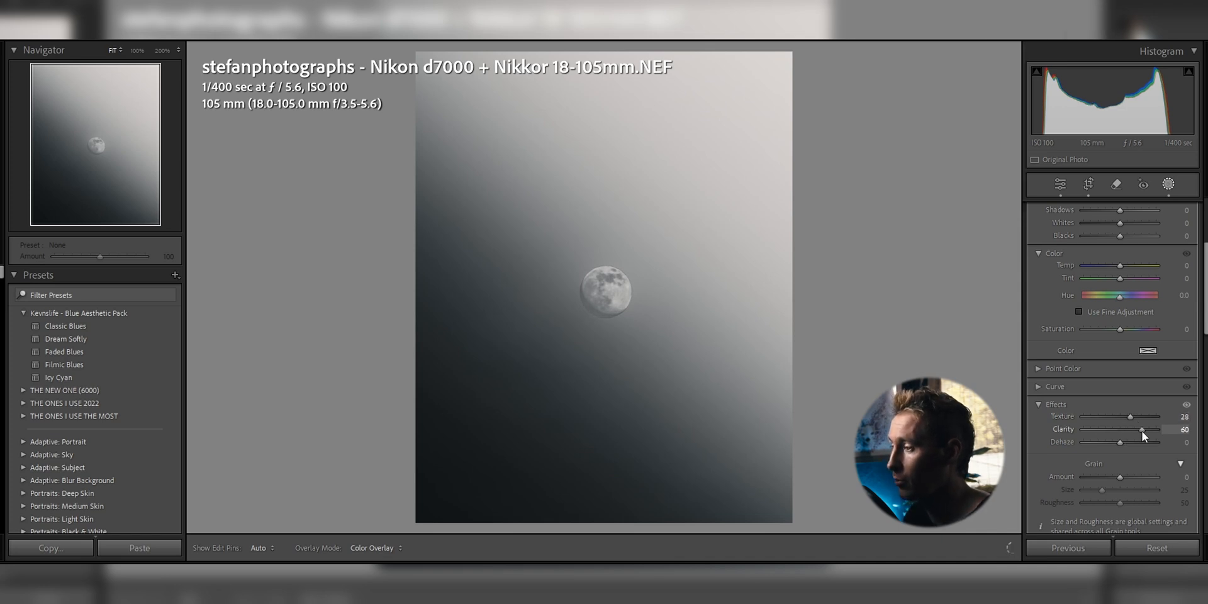
Select the inverted sky gradient mask and lower its Exposure to deepen the blue.
left_click(1168, 184)
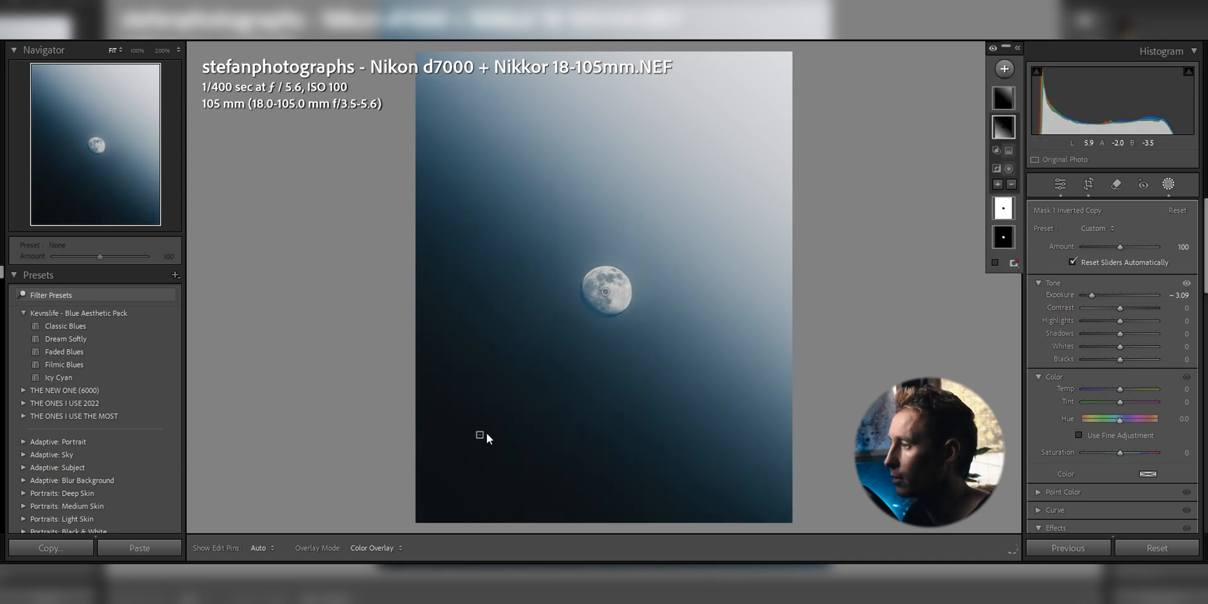
left_click(1154, 232)
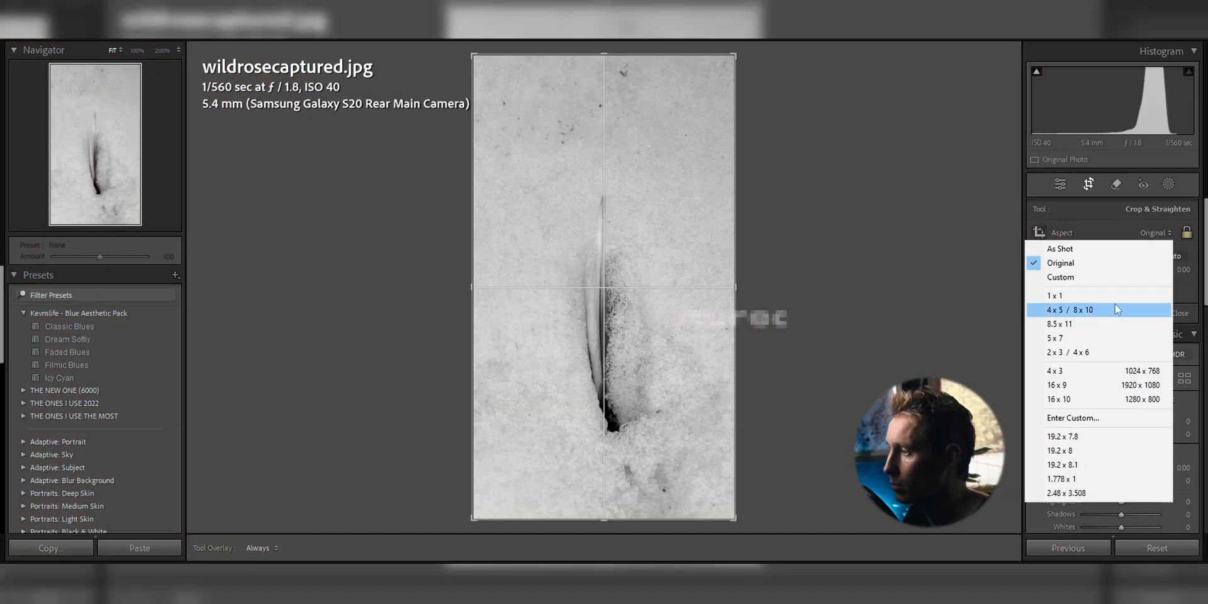
Crop the feather-in-snow photo to a 4x5 / 8x10 ratio.
left_click(1068, 309)
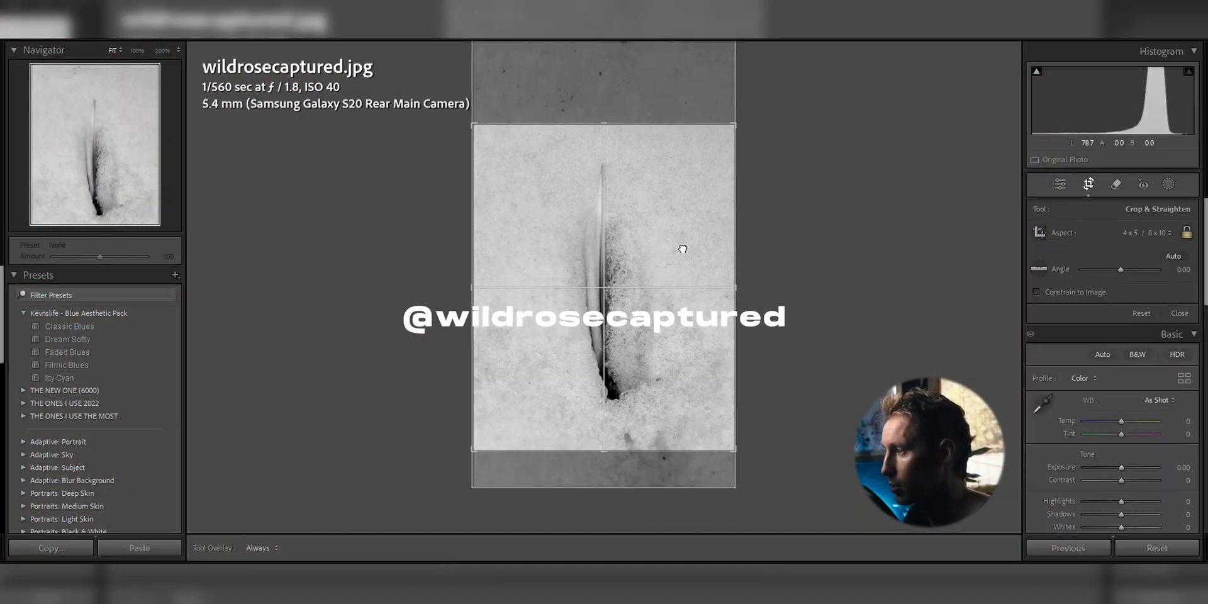
left_click(1116, 183)
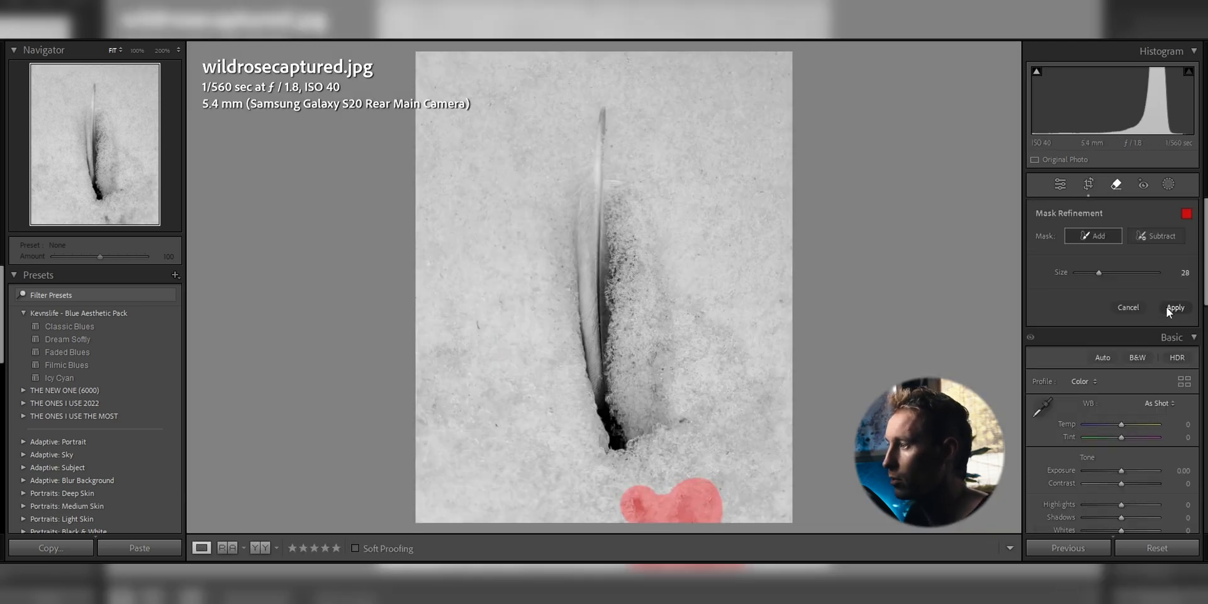
Retouch the snow patch with the Remove tool and apply the Classic Blues look.
left_click(1174, 307)
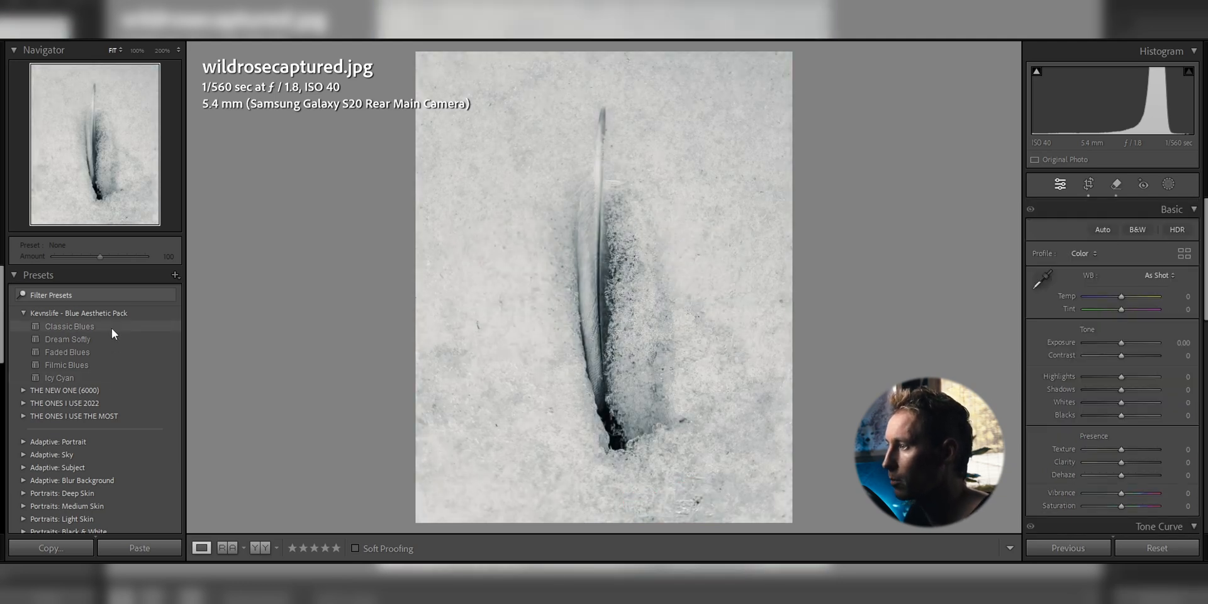
left_click_drag(602, 115, 610, 454)
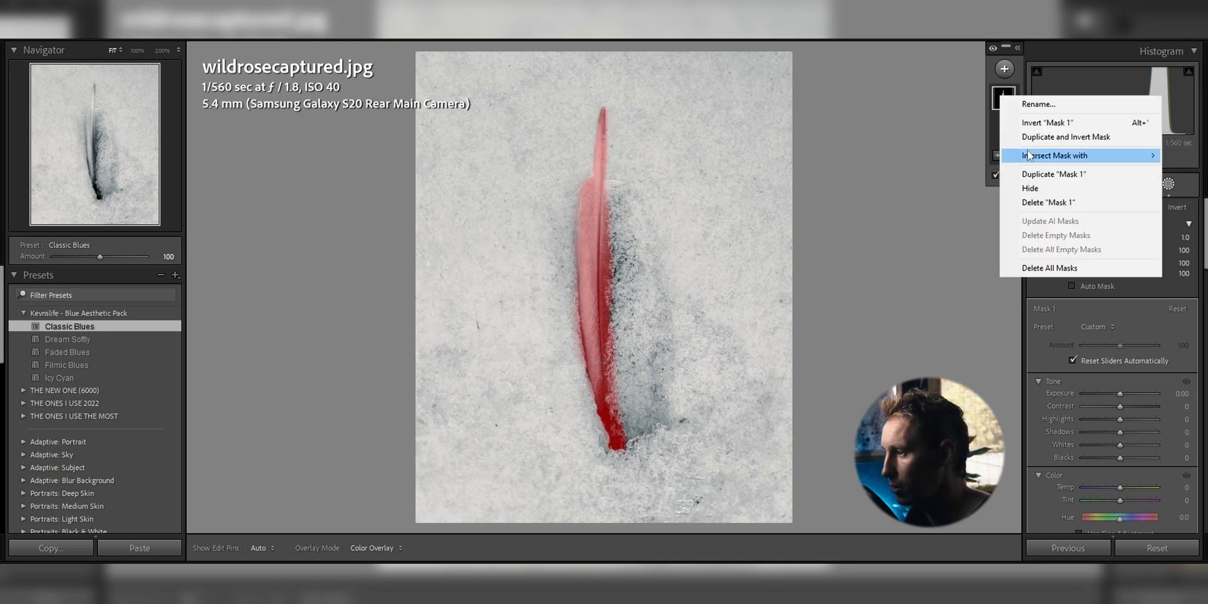
Intersect the feather mask, then raise its Exposure and lower Contrast and Dehaze.
left_click(1047, 122)
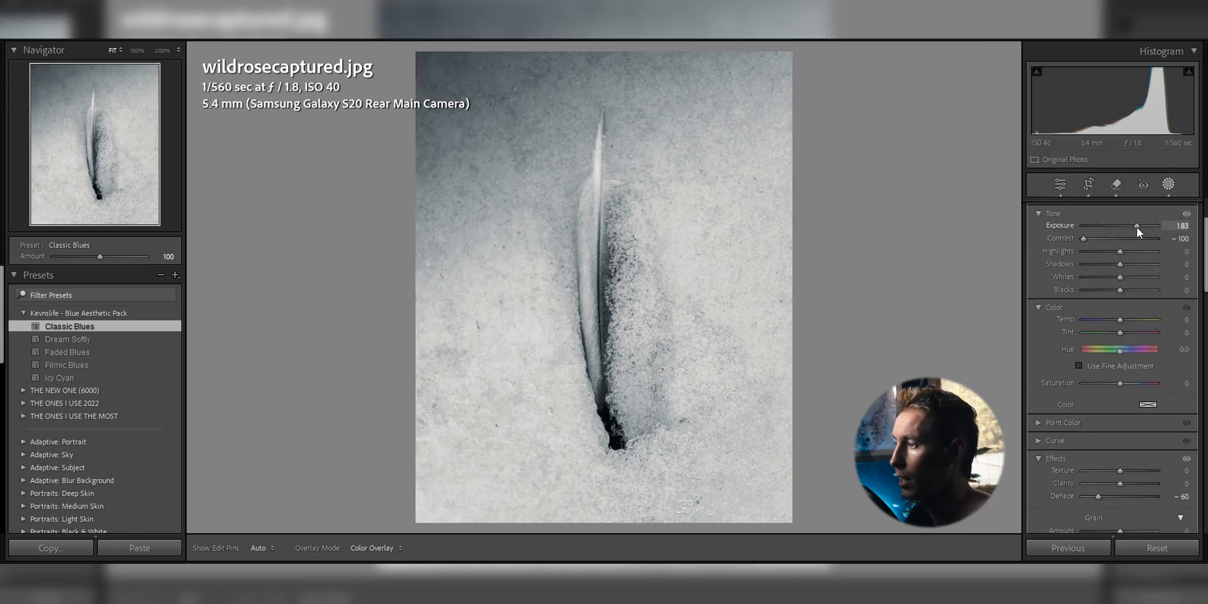
right_click(1003, 156)
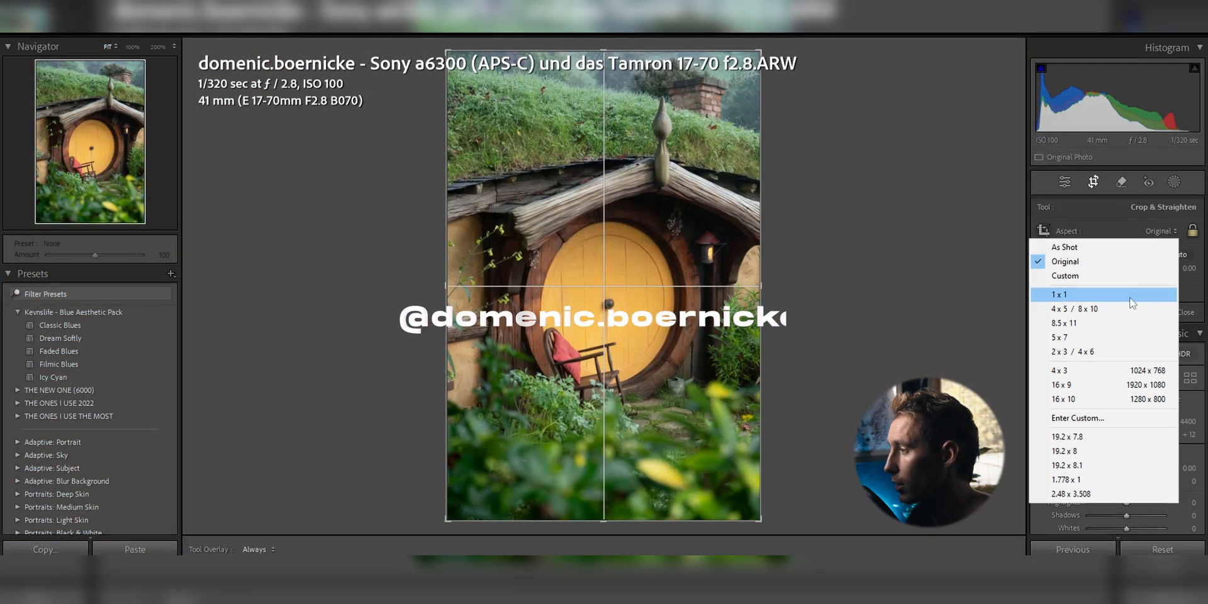
Crop the hobbit house to portrait and apply a cool blue look with tamed highlights and lifted shadows.
left_click(1073, 309)
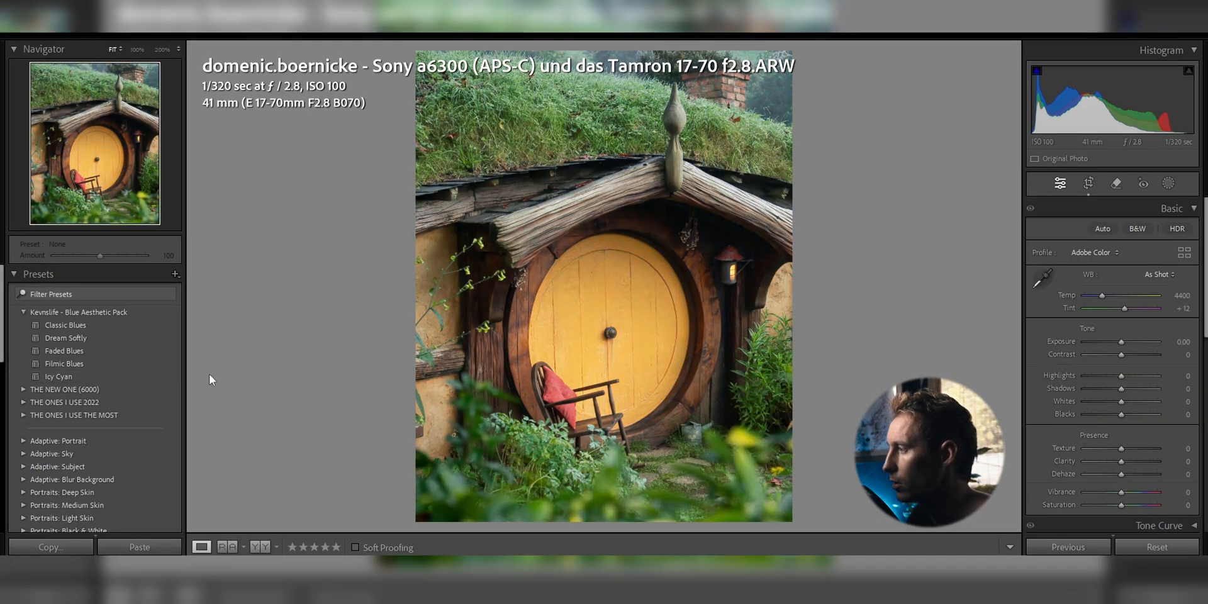
left_click(58, 377)
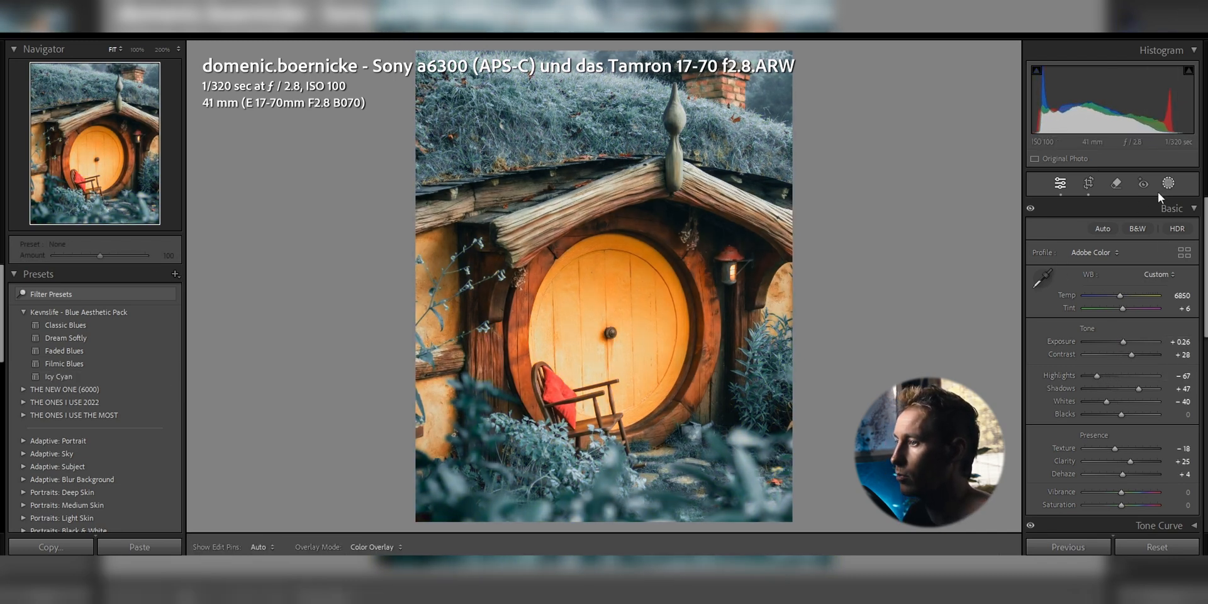
left_click(1166, 182)
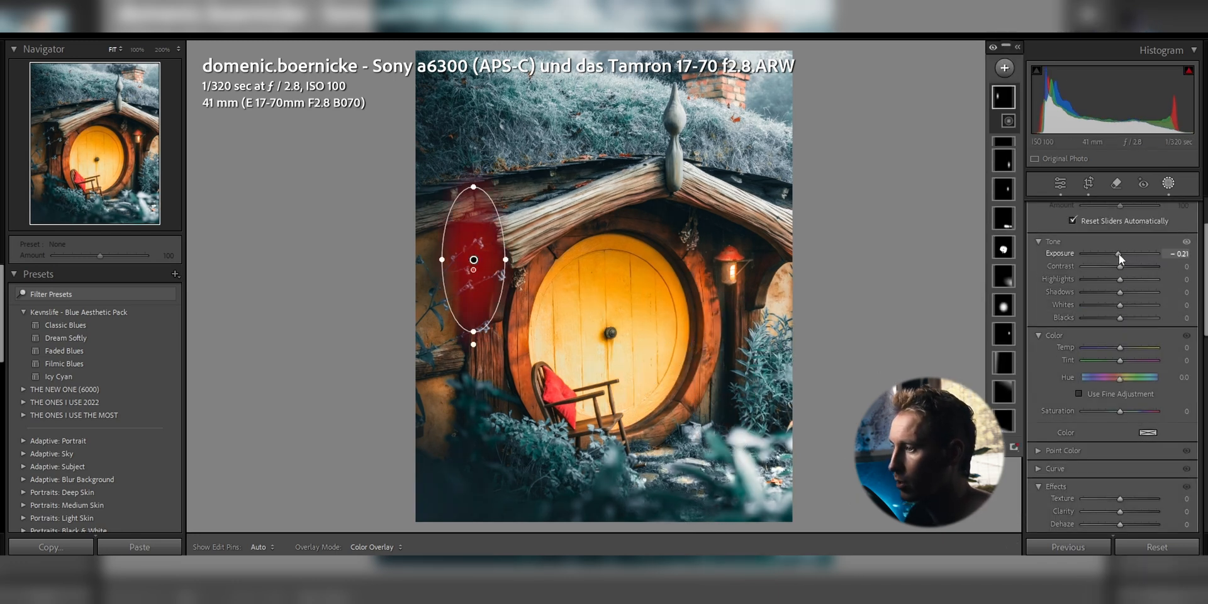
Set the radial mask over the left wall to Exposure -0.21.
left_click_drag(1136, 253, 1114, 253)
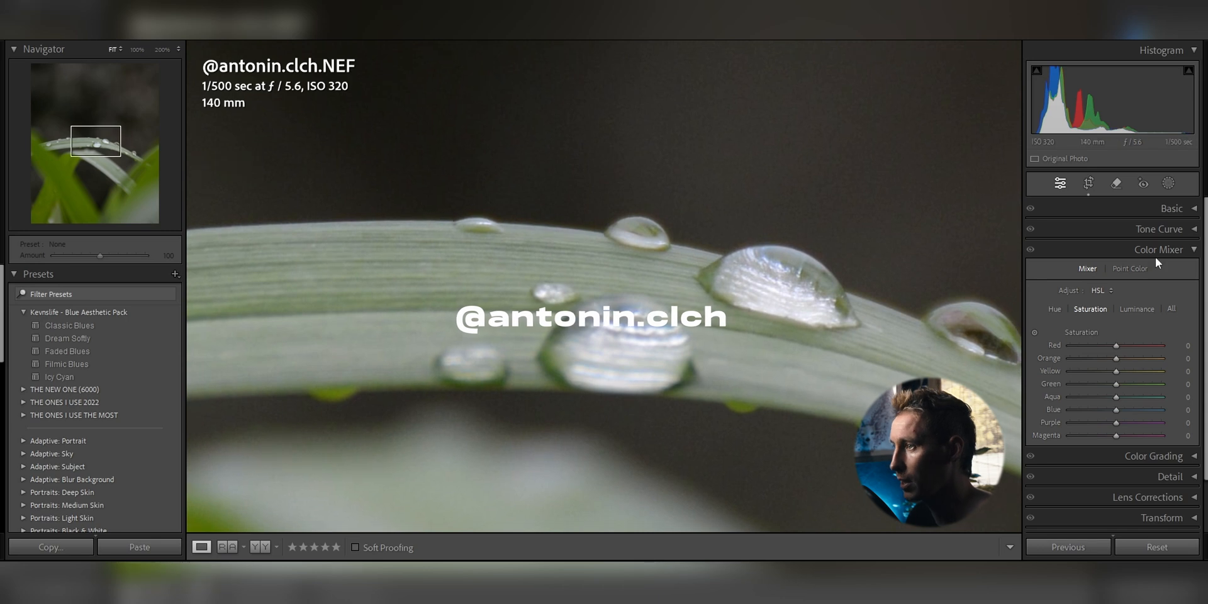
Set Highlights -32, Shadows +23, Whites +28, Exposure +0.26 and Contrast +19.
left_click(1142, 183)
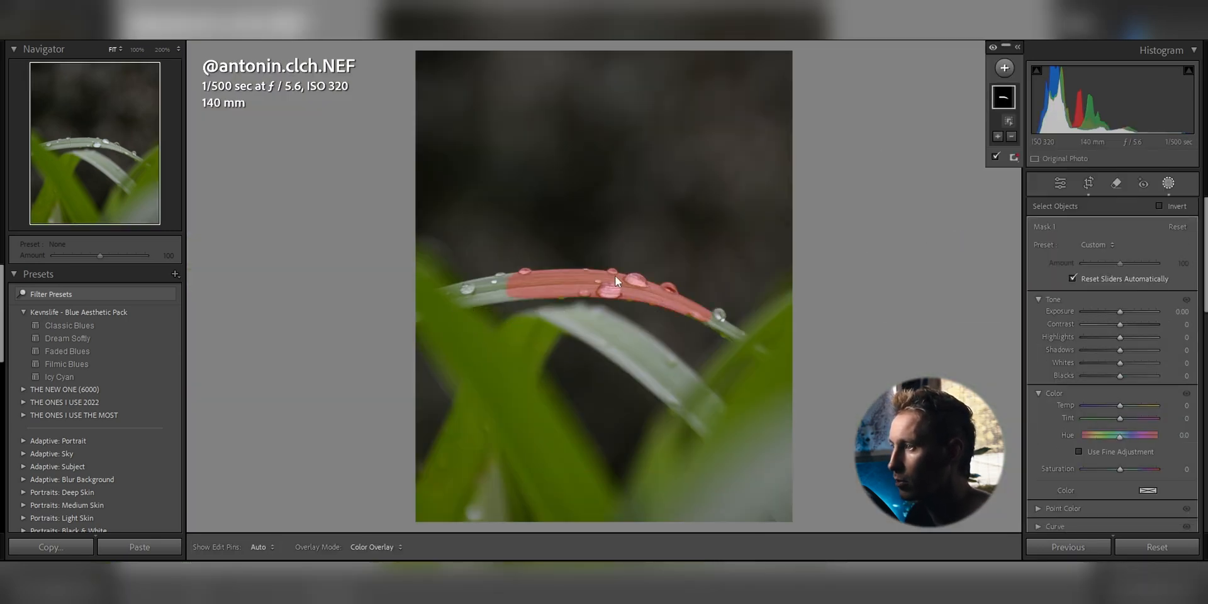
scroll("down", 3)
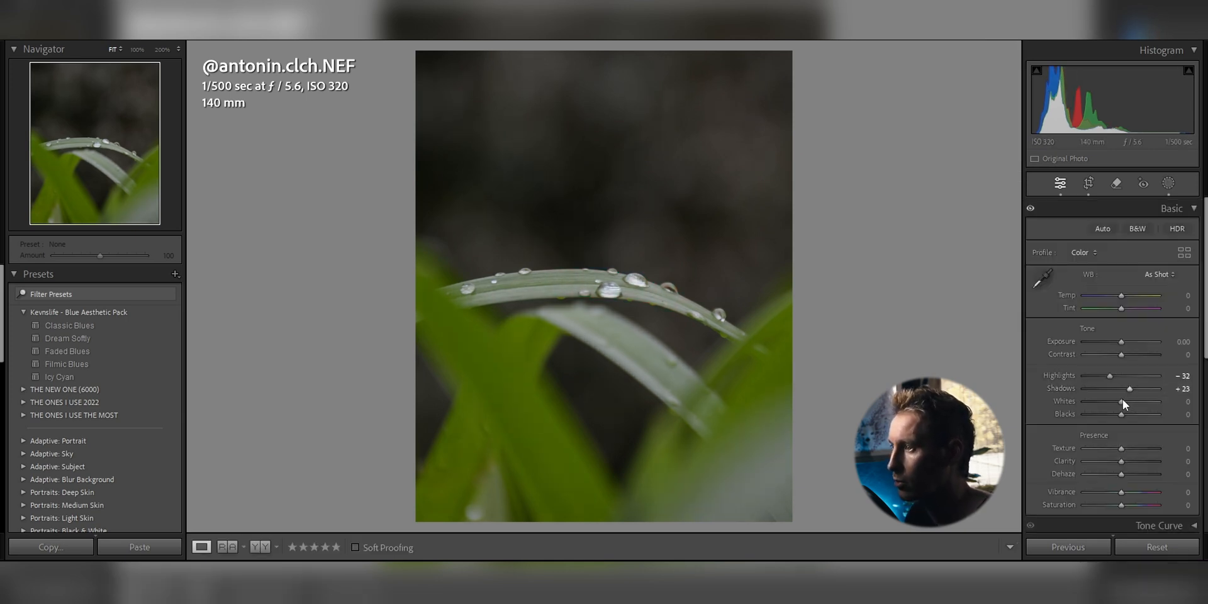
left_click_drag(1129, 400, 1132, 401)
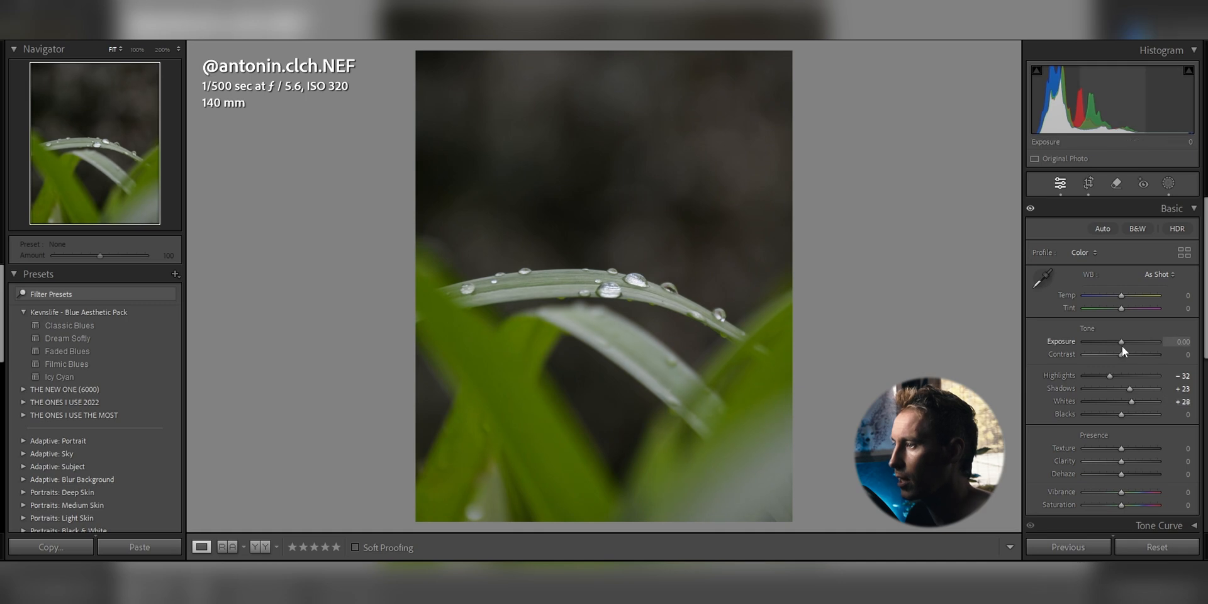
left_click_drag(1119, 354, 1139, 353)
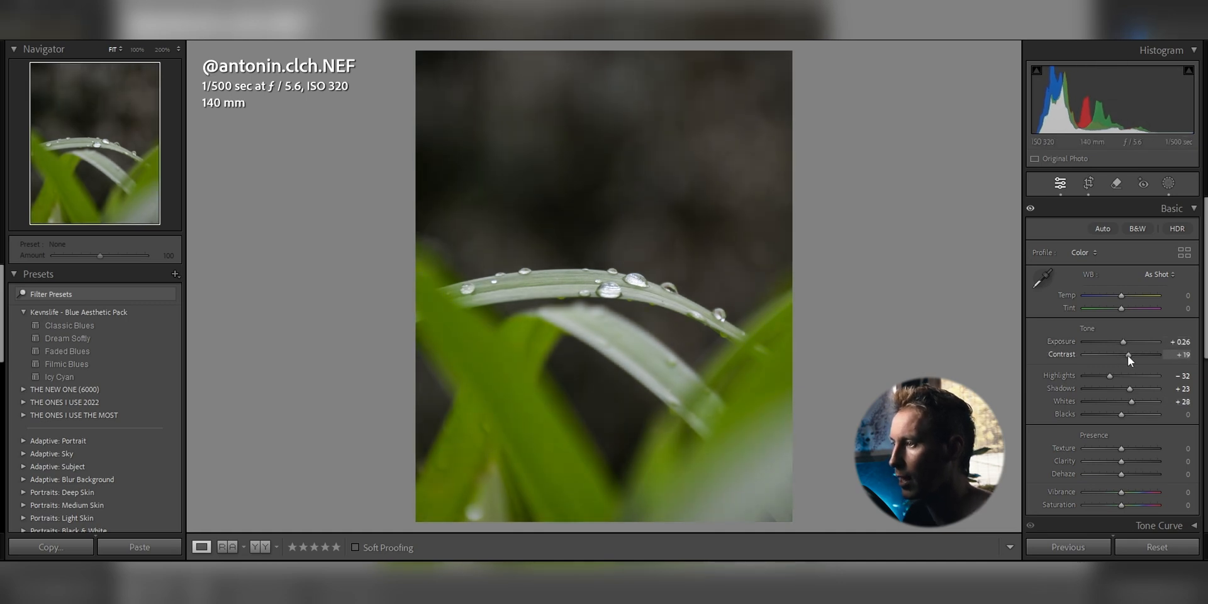
Add a Linear Gradient mask across the photo's lower half.
left_click(1005, 68)
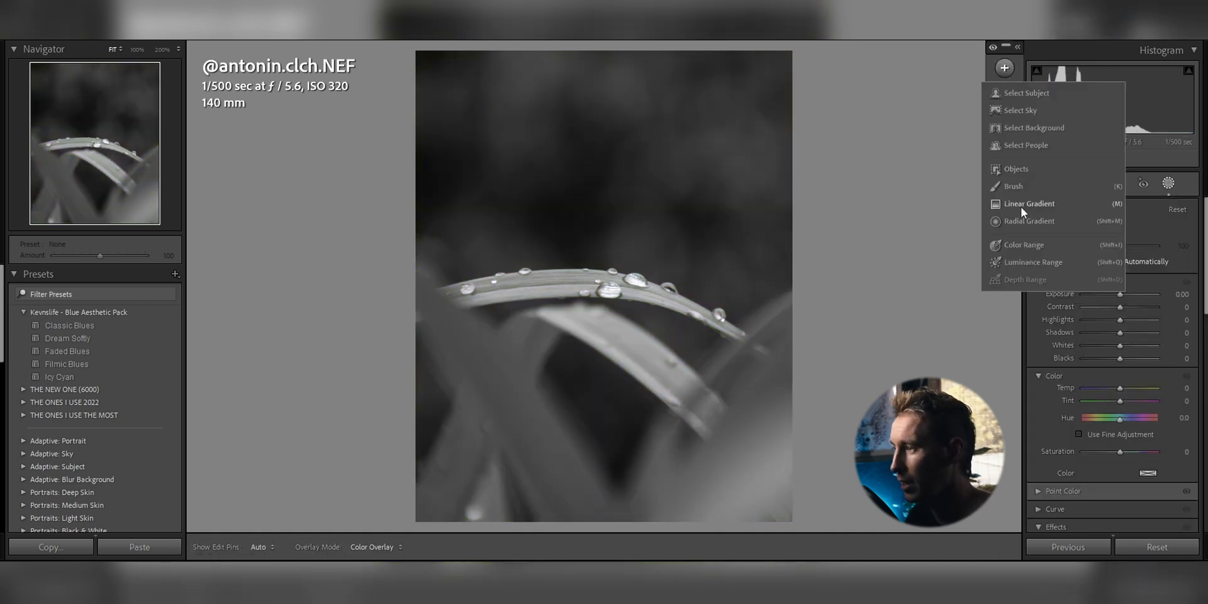
left_click(1028, 204)
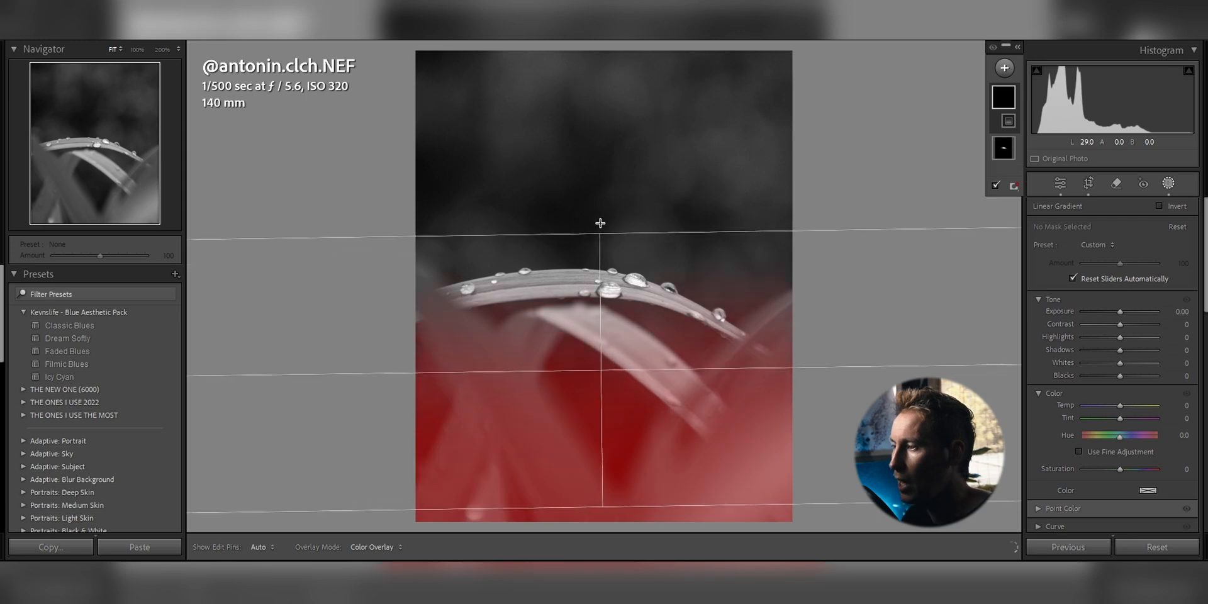
left_click_drag(601, 223, 603, 343)
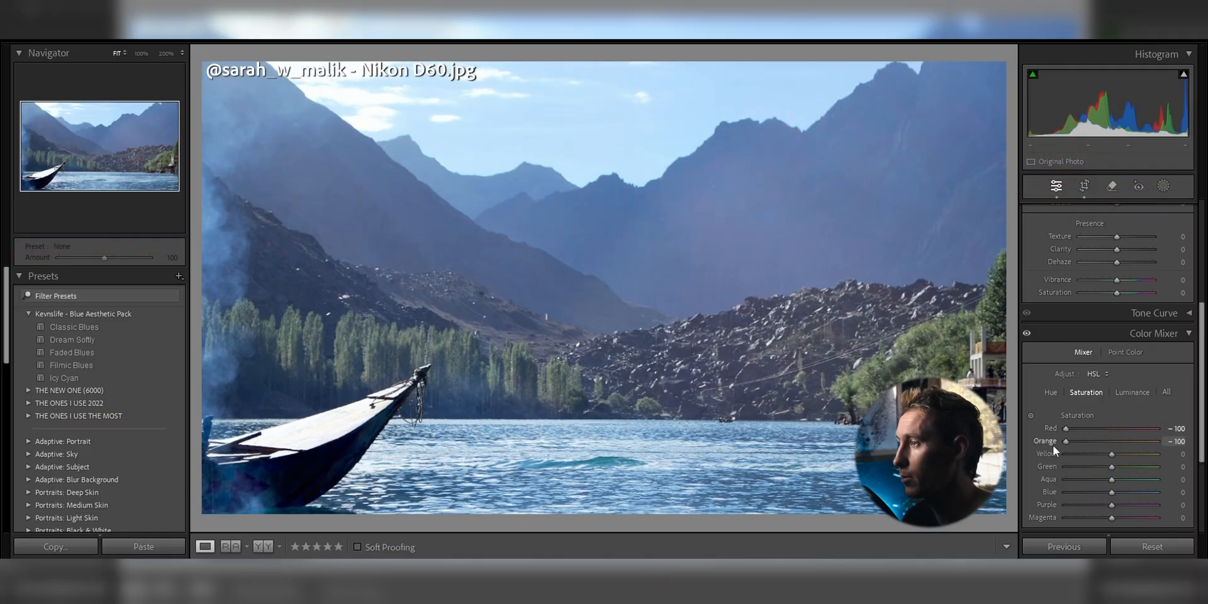
Mask the rocky hillside with an automatic mask and invert it.
left_click(1164, 187)
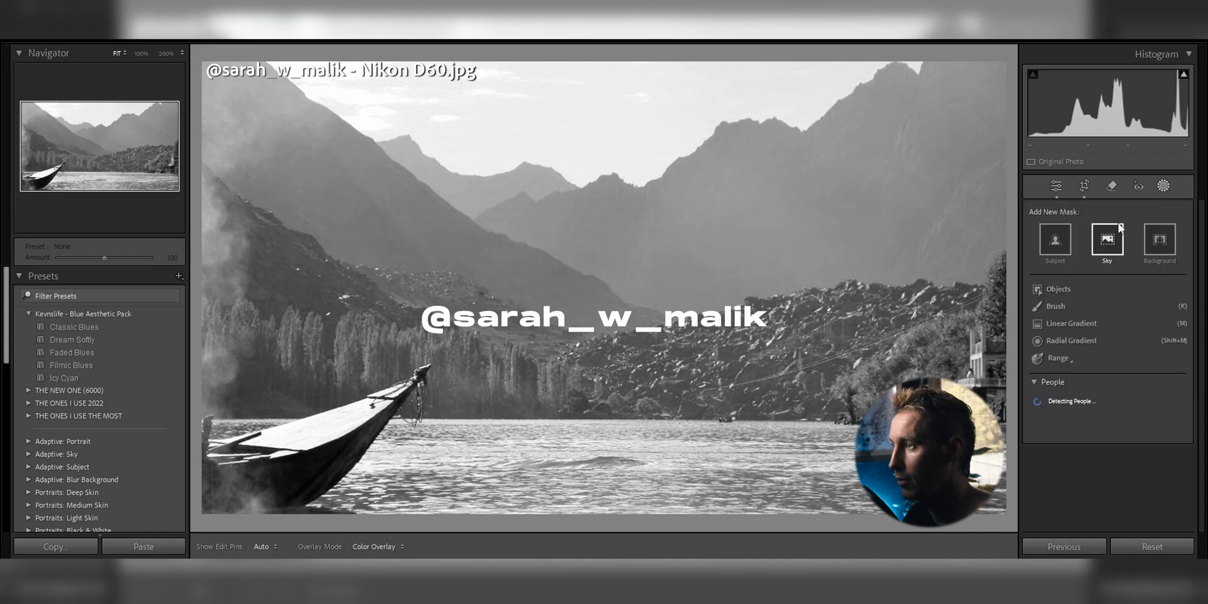
left_click(1107, 241)
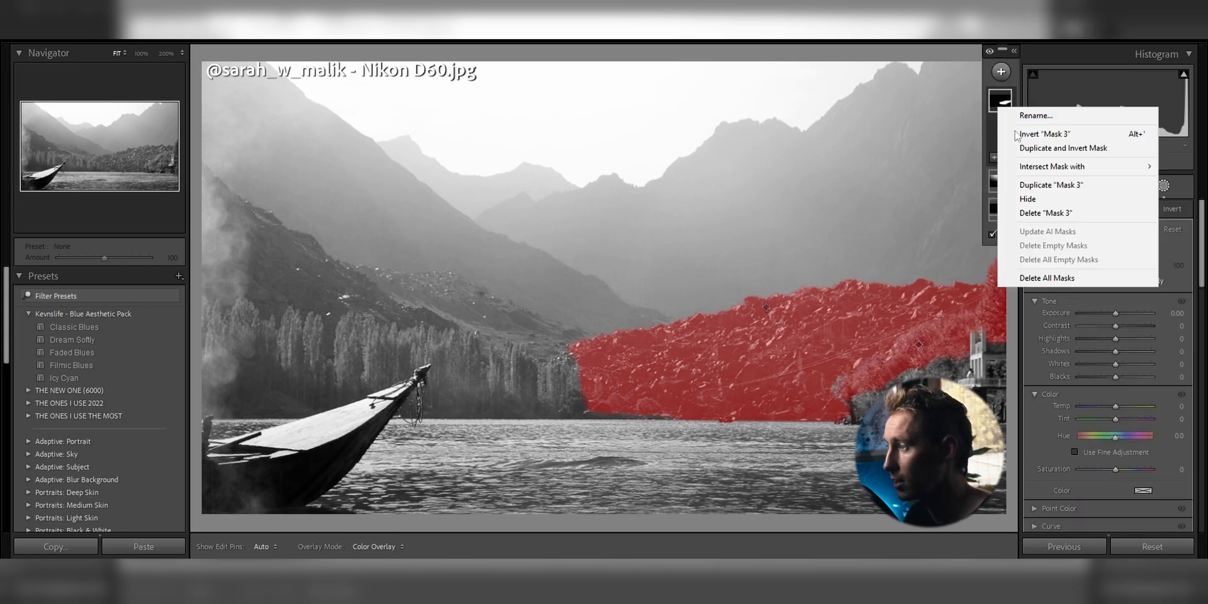
left_click(1045, 134)
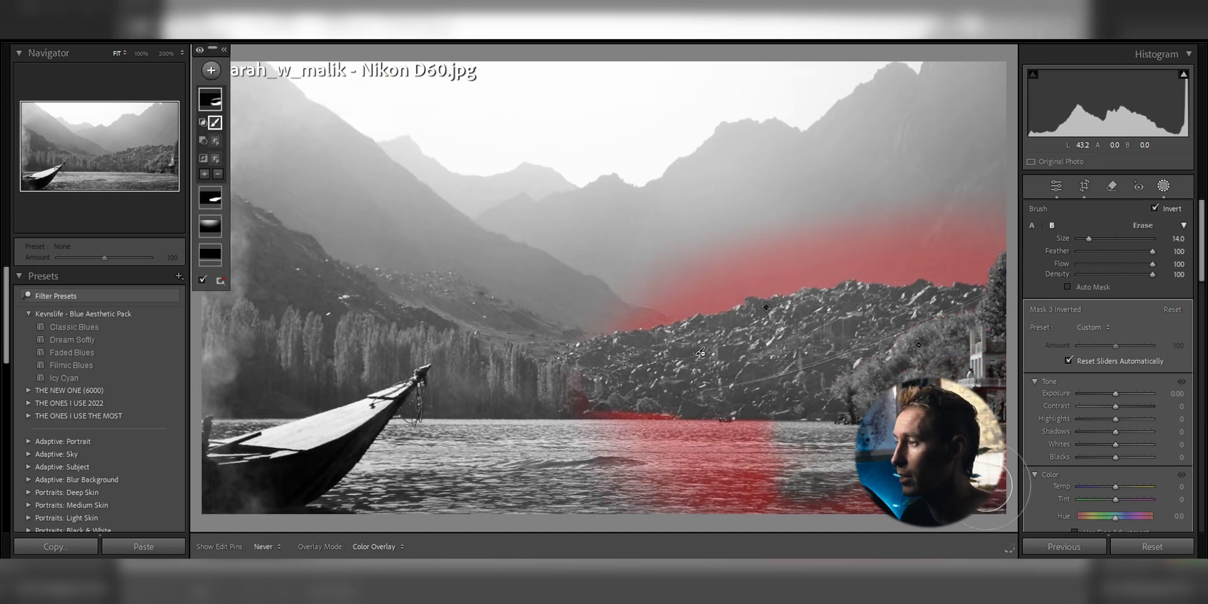
Add a radial gradient over the lake, slightly lower its Exposure and close Masking.
left_click(1004, 125)
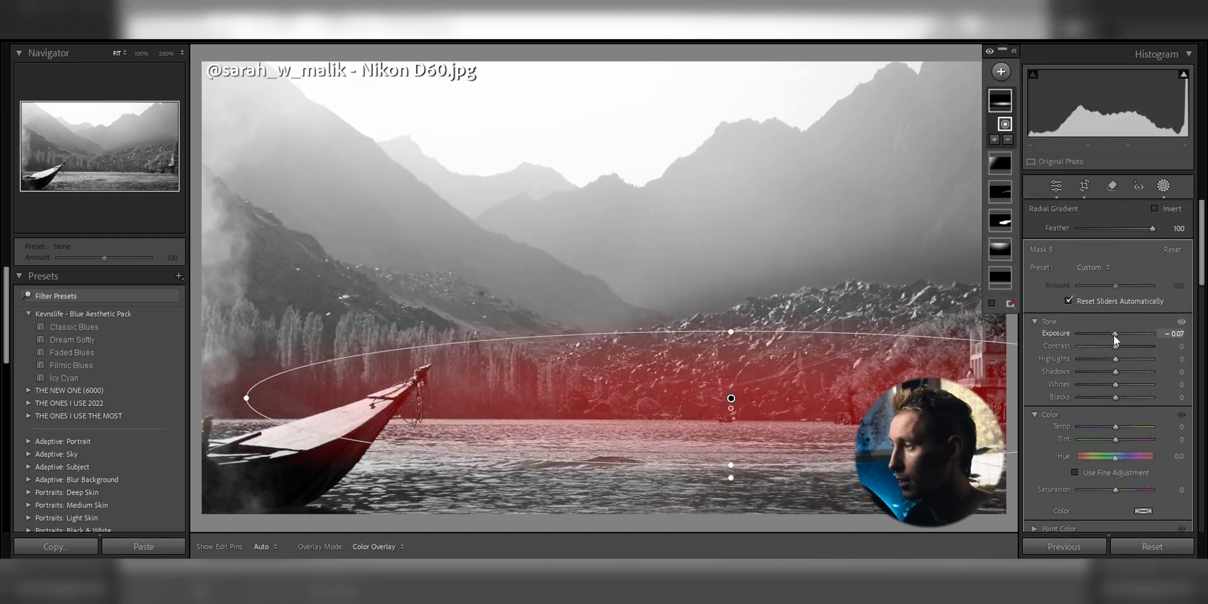
left_click_drag(1130, 332, 1097, 333)
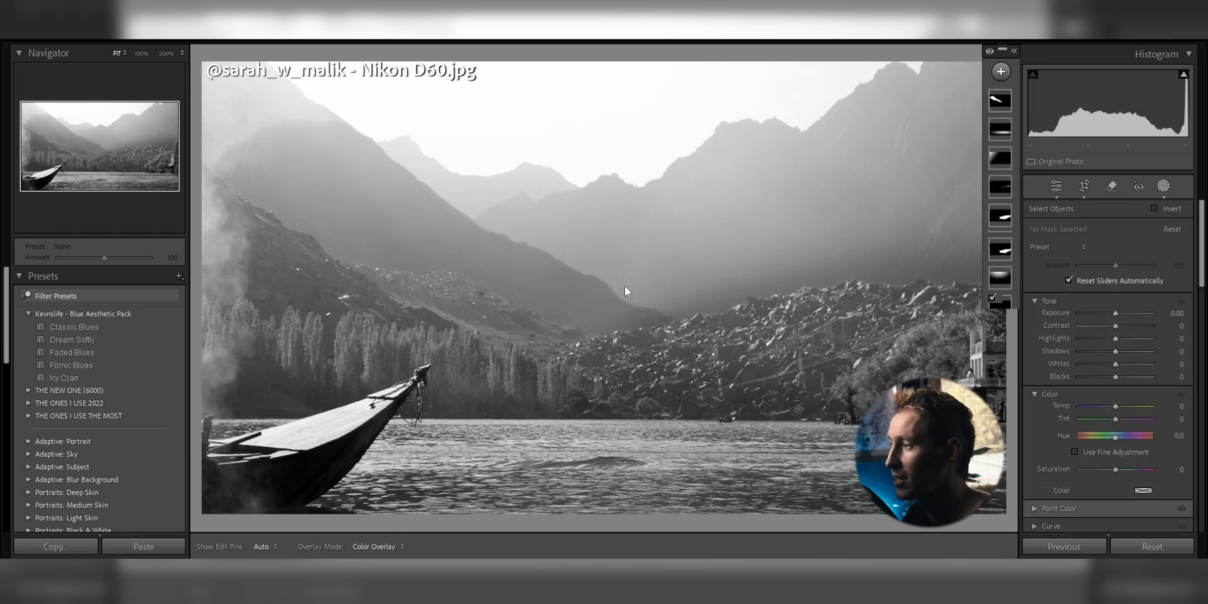
left_click(1055, 186)
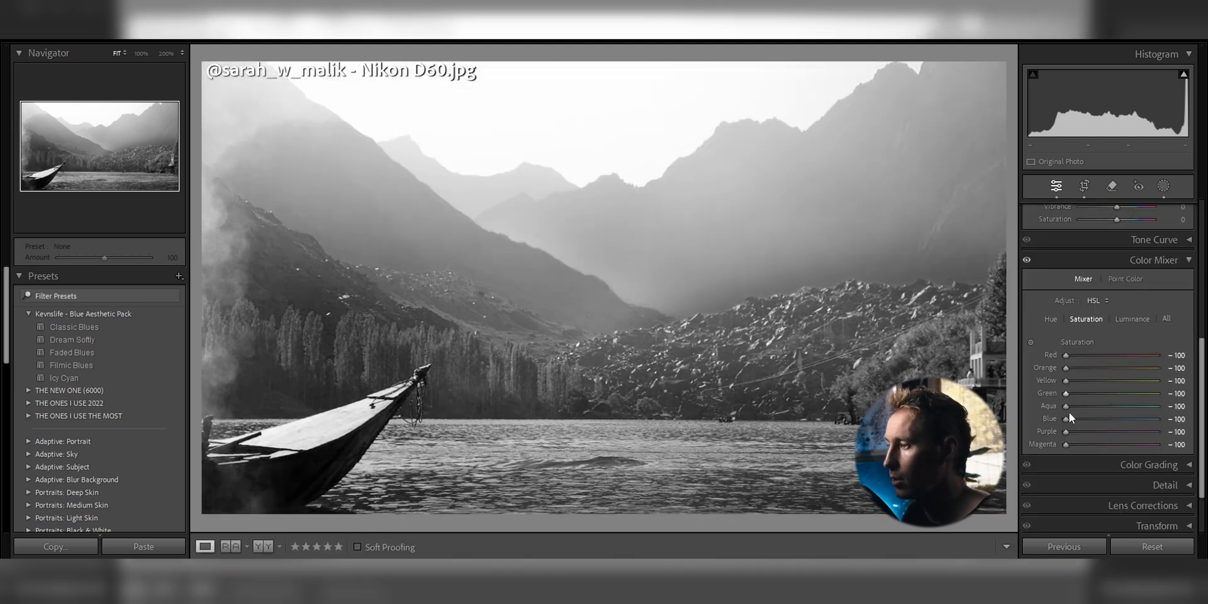
Raise Blue saturation in Color Mixer HSL from -100 to -41.
left_click_drag(1071, 418, 1087, 418)
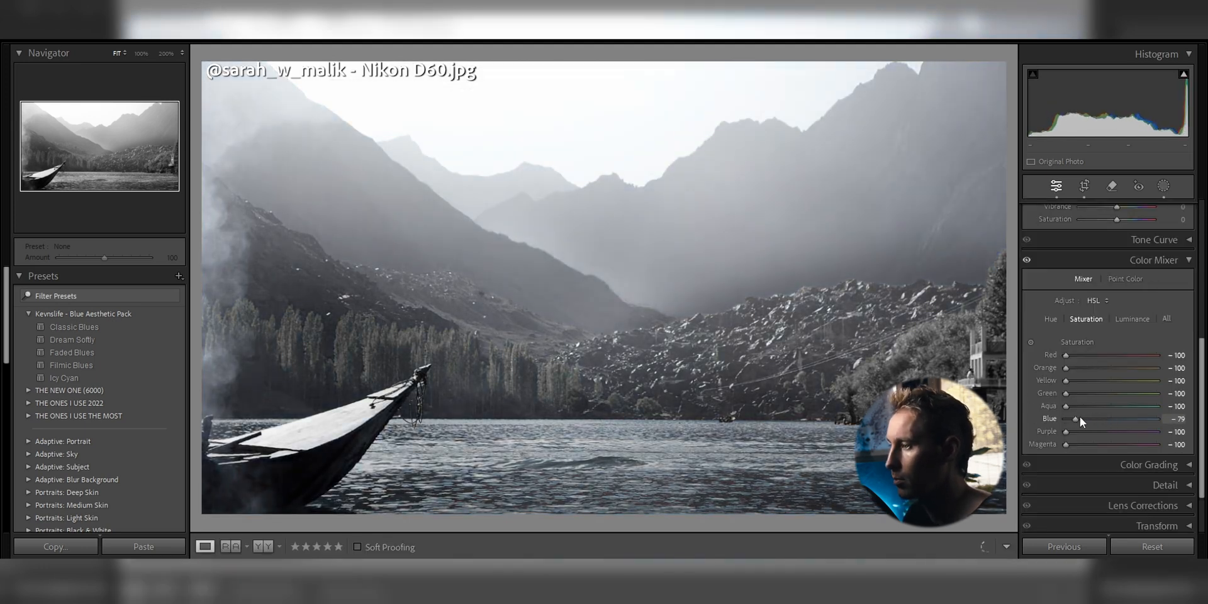
left_click_drag(1102, 418, 1122, 418)
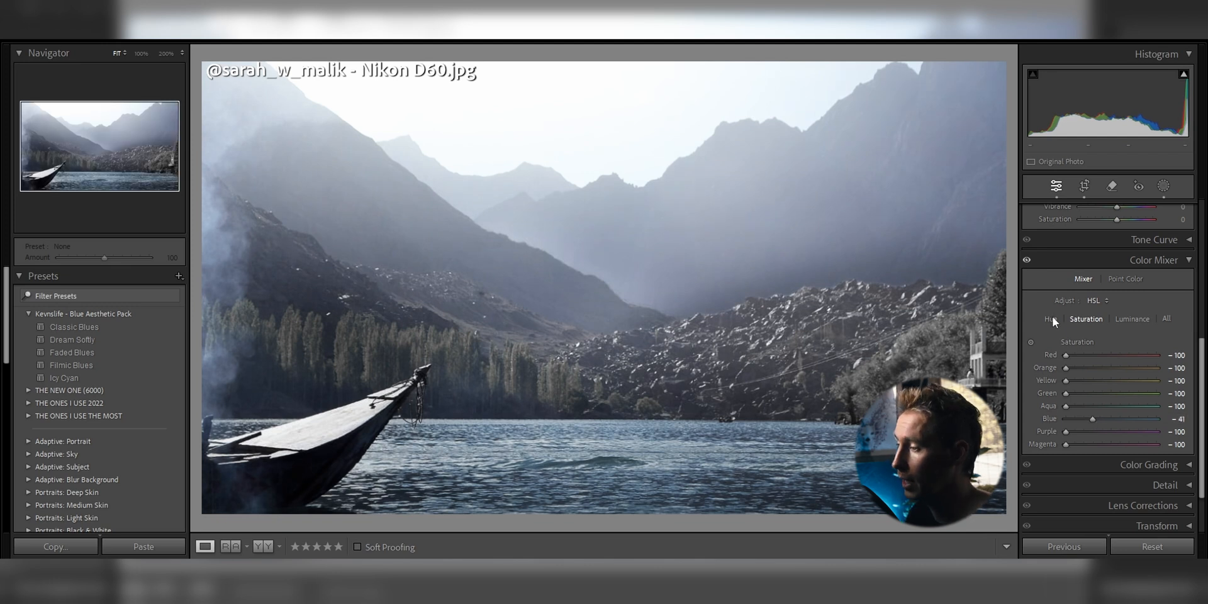